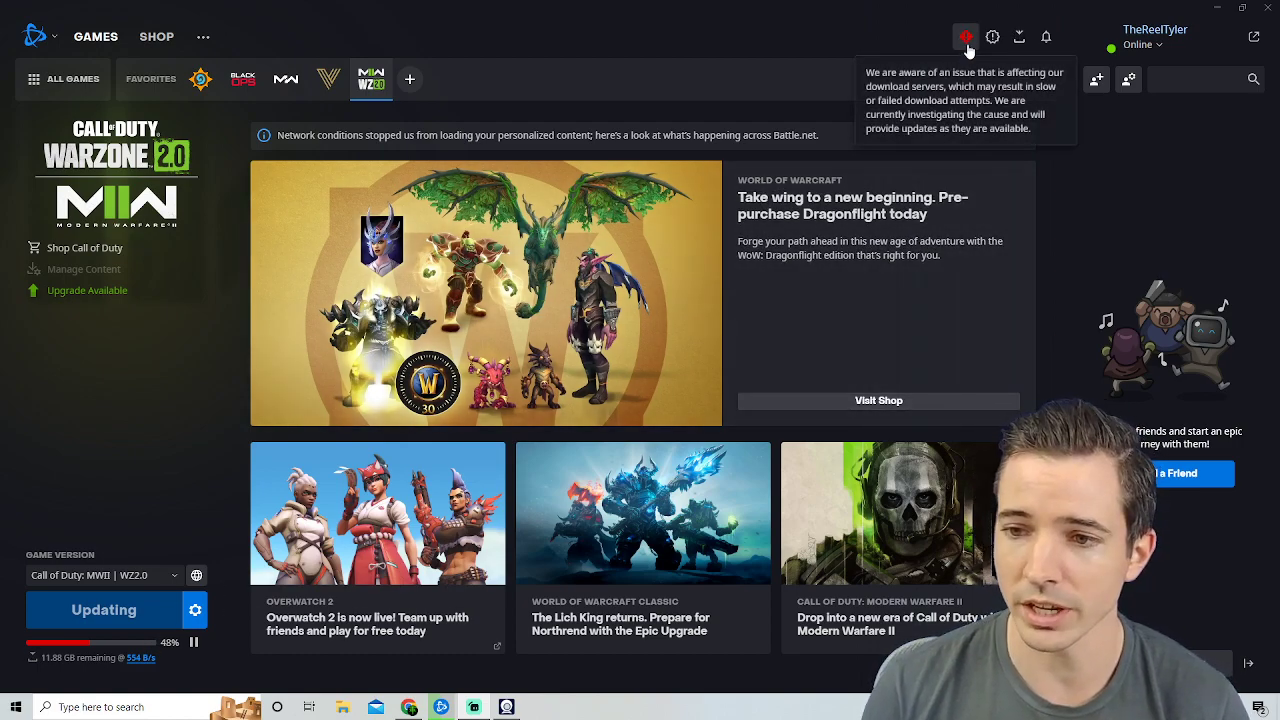
{"action": "mouse_move", "coordinate": [687, 234]}
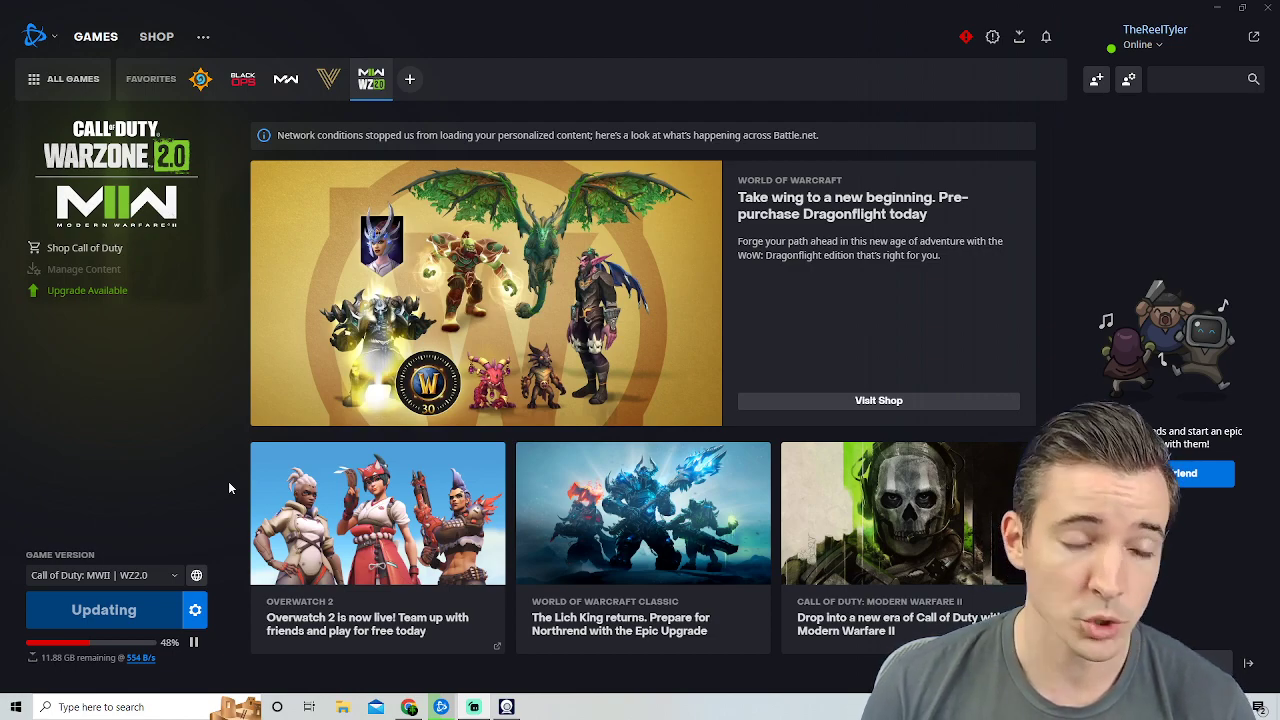
{"action": "mouse_move", "coordinate": [140, 670]}
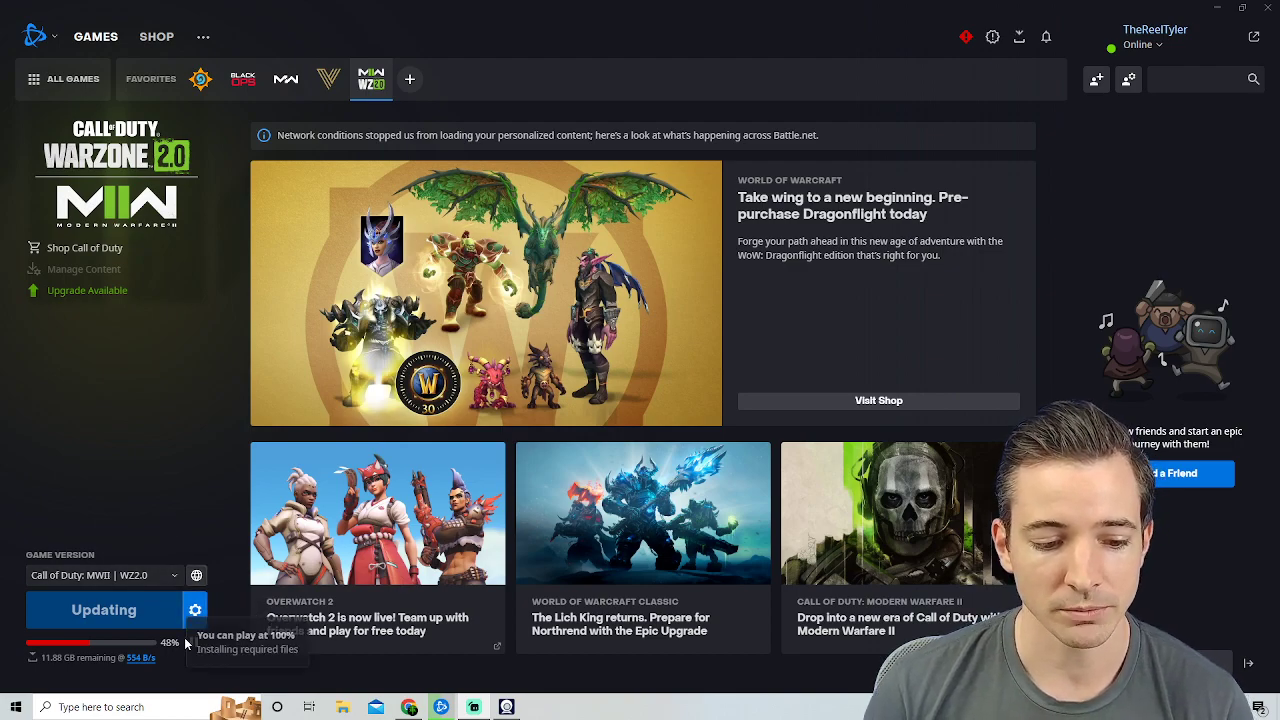
{"action": "mouse_move", "coordinate": [196, 610]}
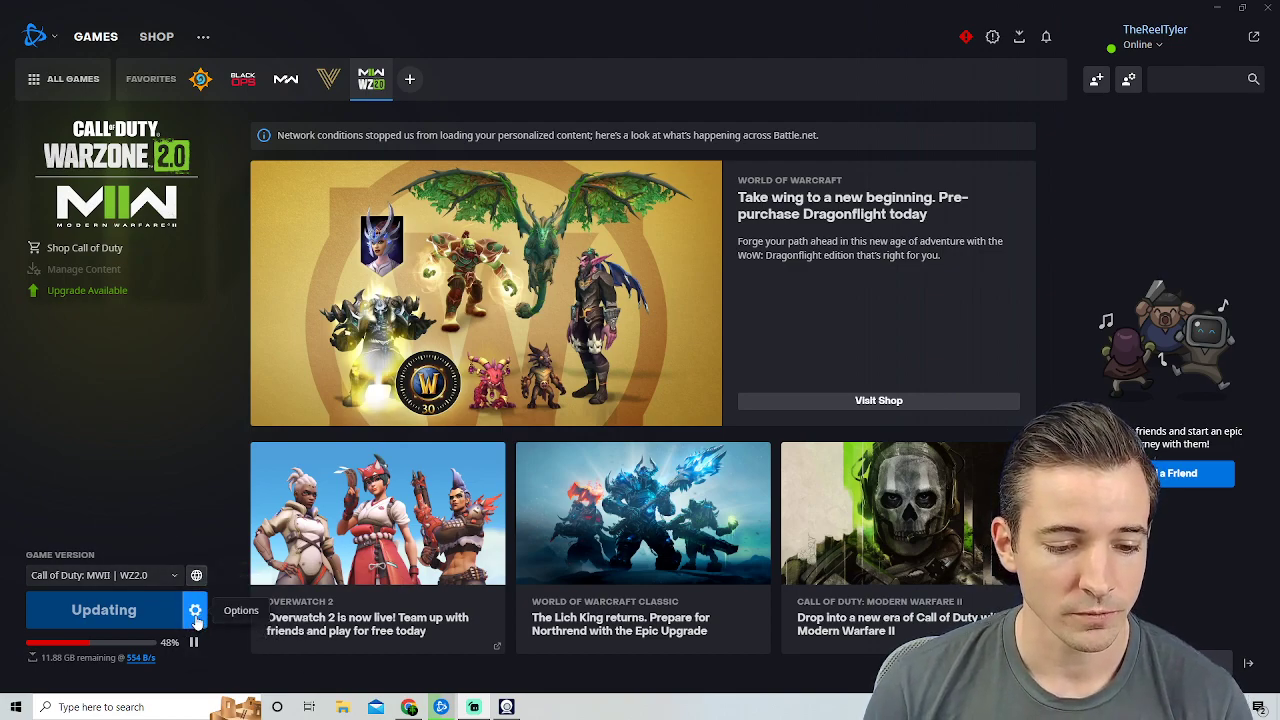
- In Game Settings > Downloads, enable Limit download bandwidth with Latest Updates capped at 100 KB/s
{"action": "left_click", "coordinate": [195, 610]}
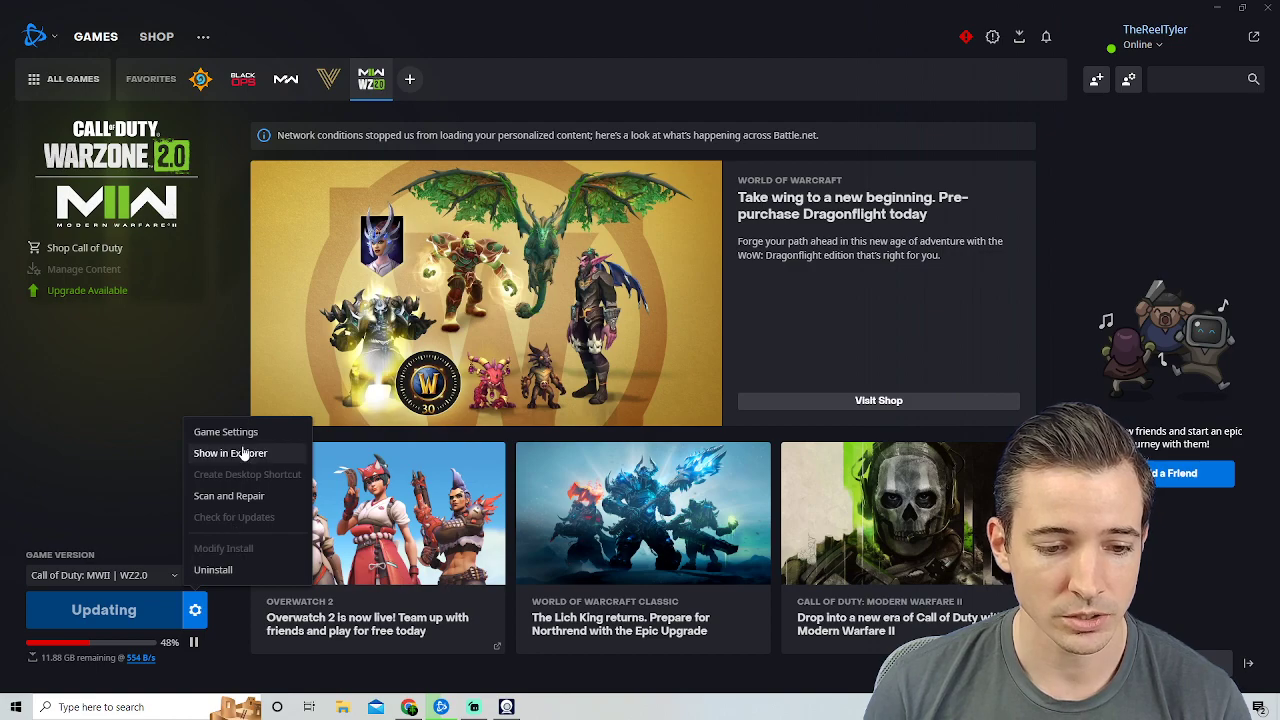
{"action": "left_click", "coordinate": [225, 431]}
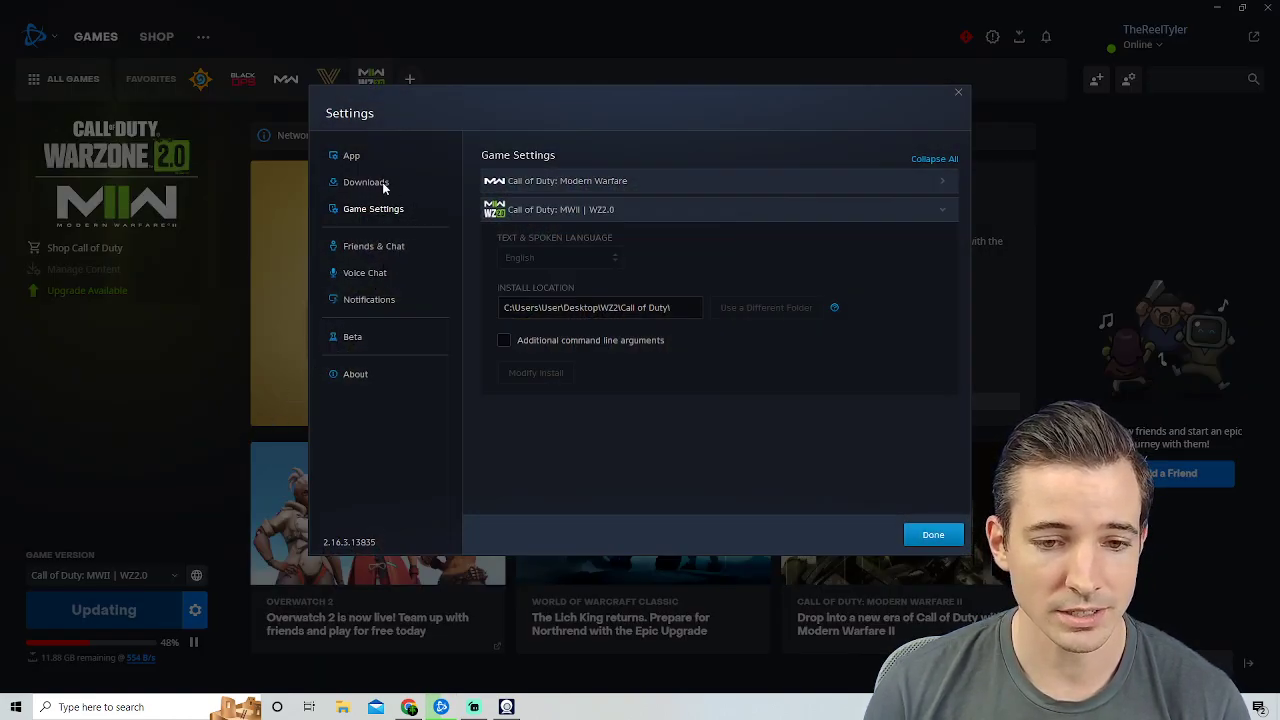
{"action": "left_click", "coordinate": [366, 182]}
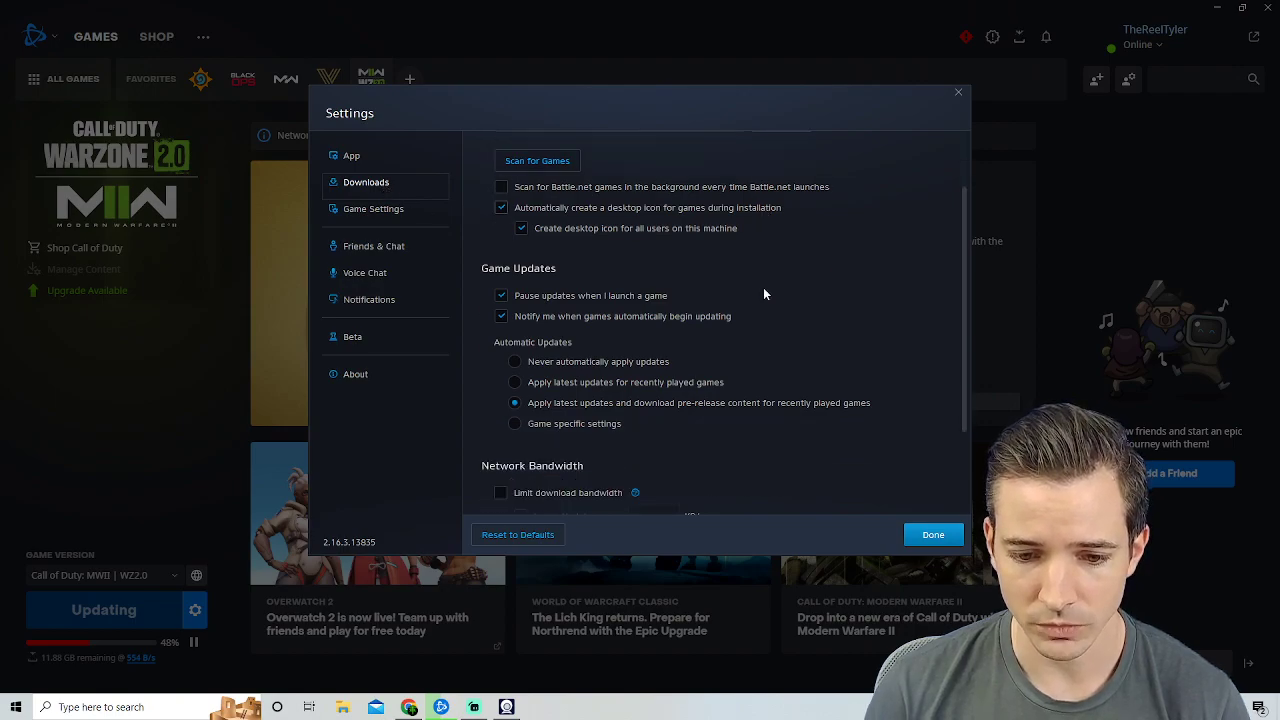
{"action": "scroll", "scroll_direction": "down", "scroll_amount": 3}
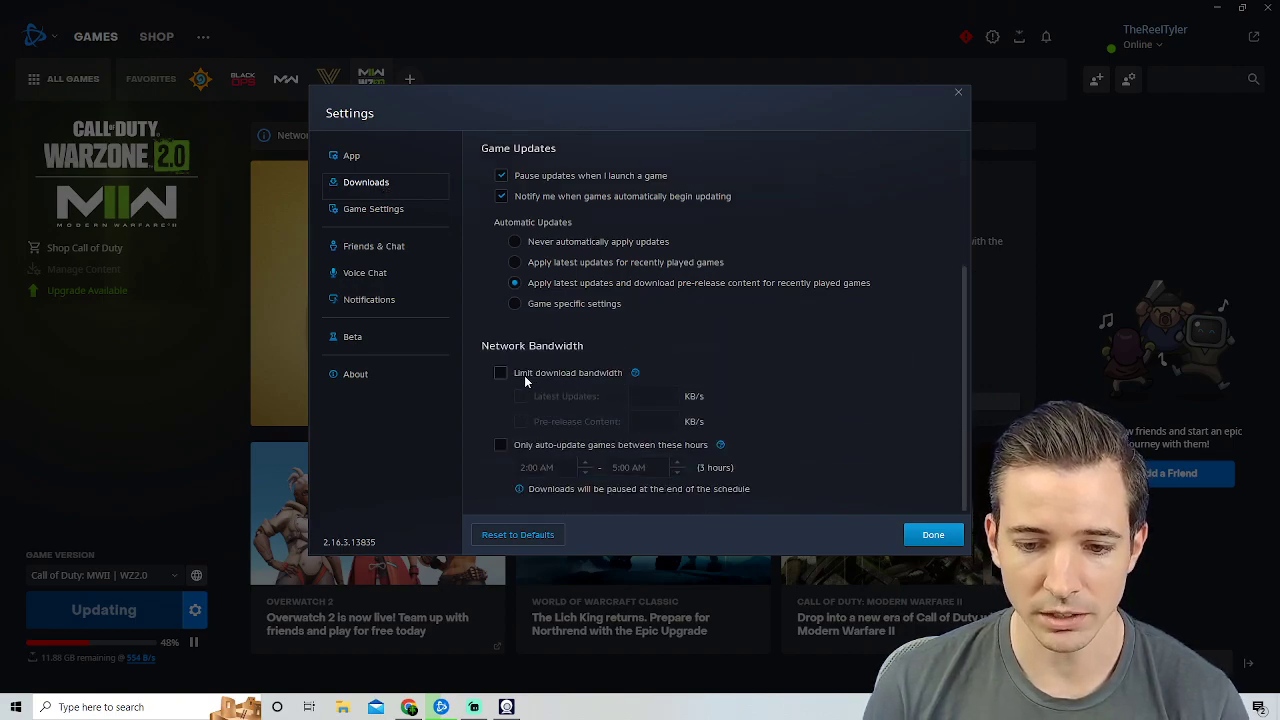
{"action": "left_click", "coordinate": [501, 372]}
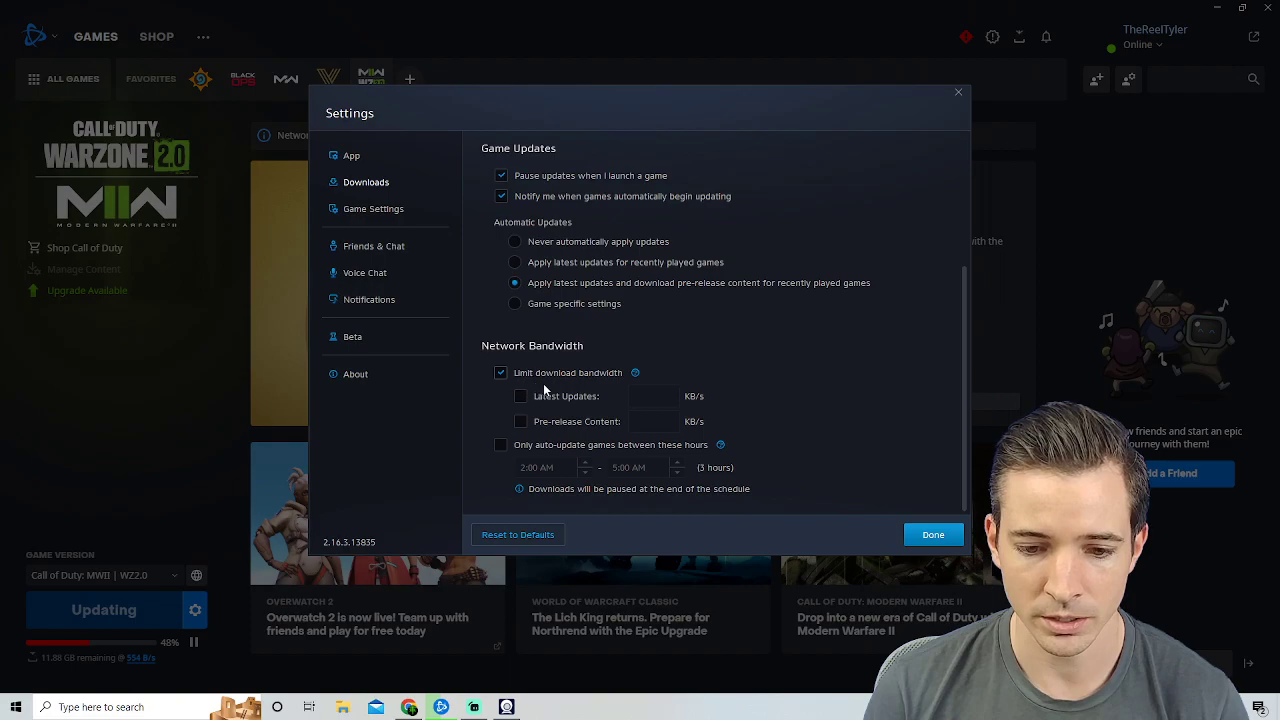
{"action": "left_click", "coordinate": [520, 396]}
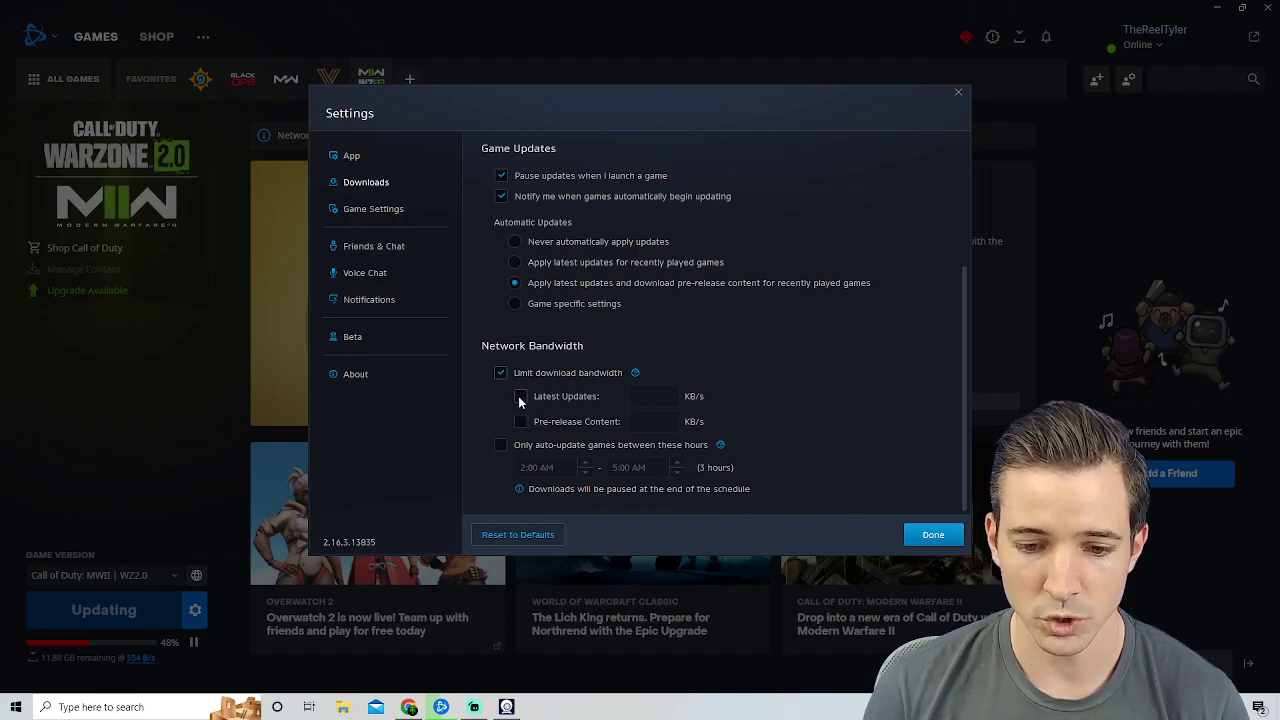
{"action": "left_click", "coordinate": [520, 396]}
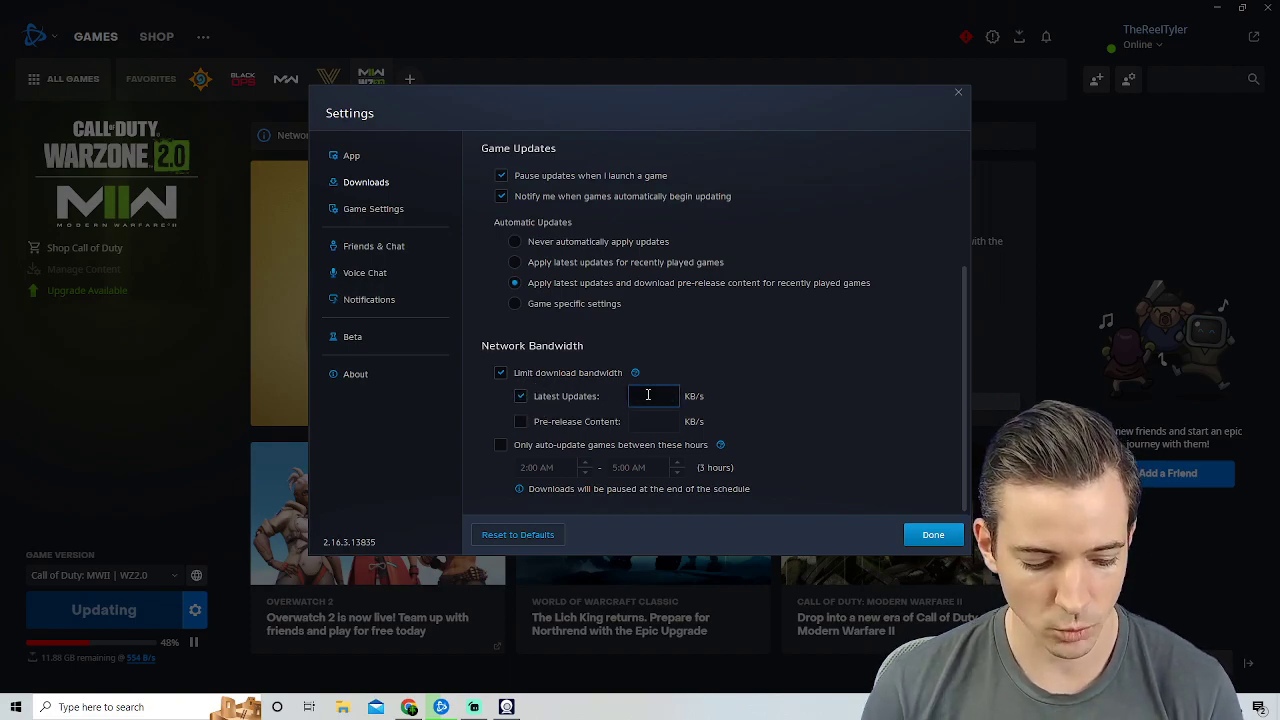
{"action": "type", "text": "100"}
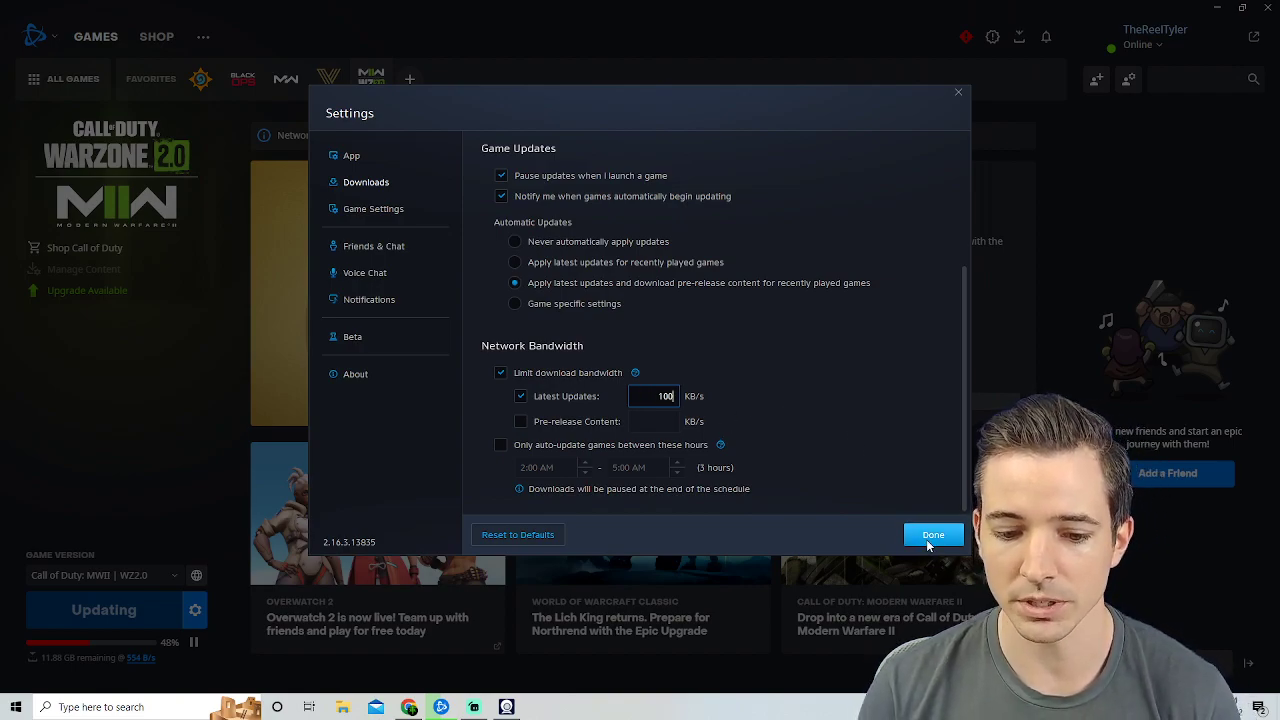
{"action": "left_click", "coordinate": [932, 534]}
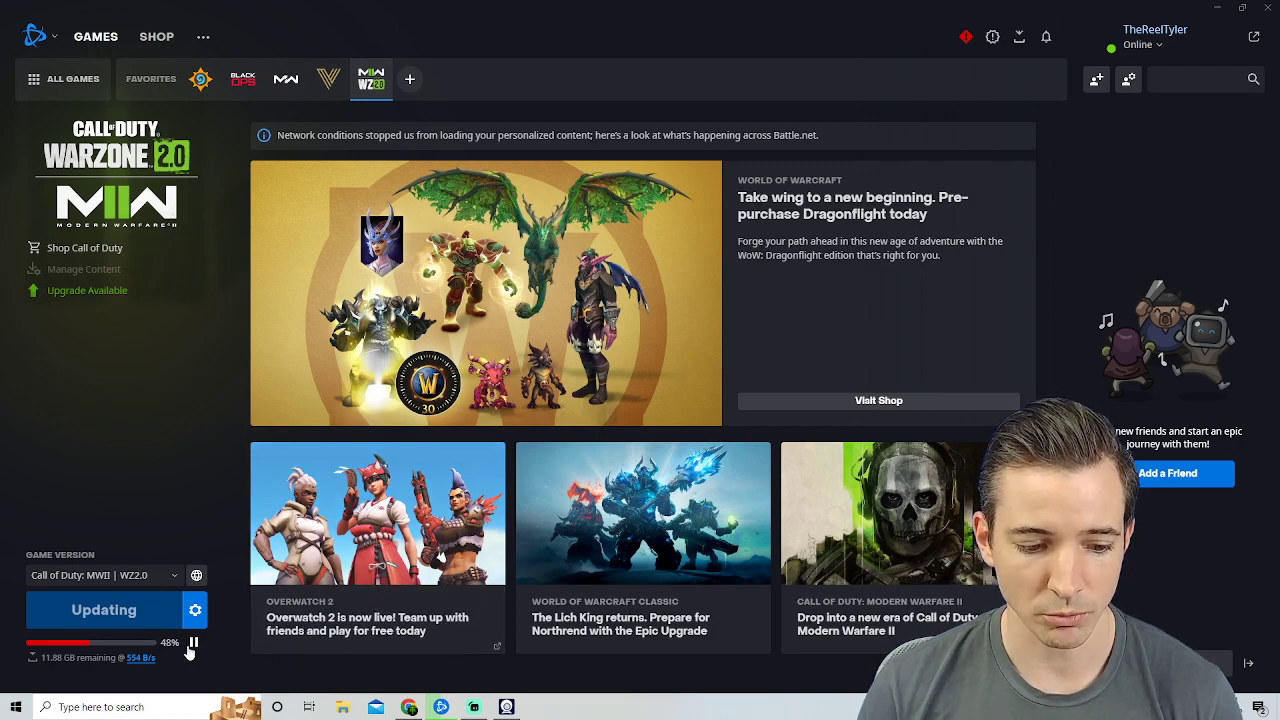
- Pause the Warzone 2.0 update download at 48%
{"action": "left_click", "coordinate": [193, 642]}
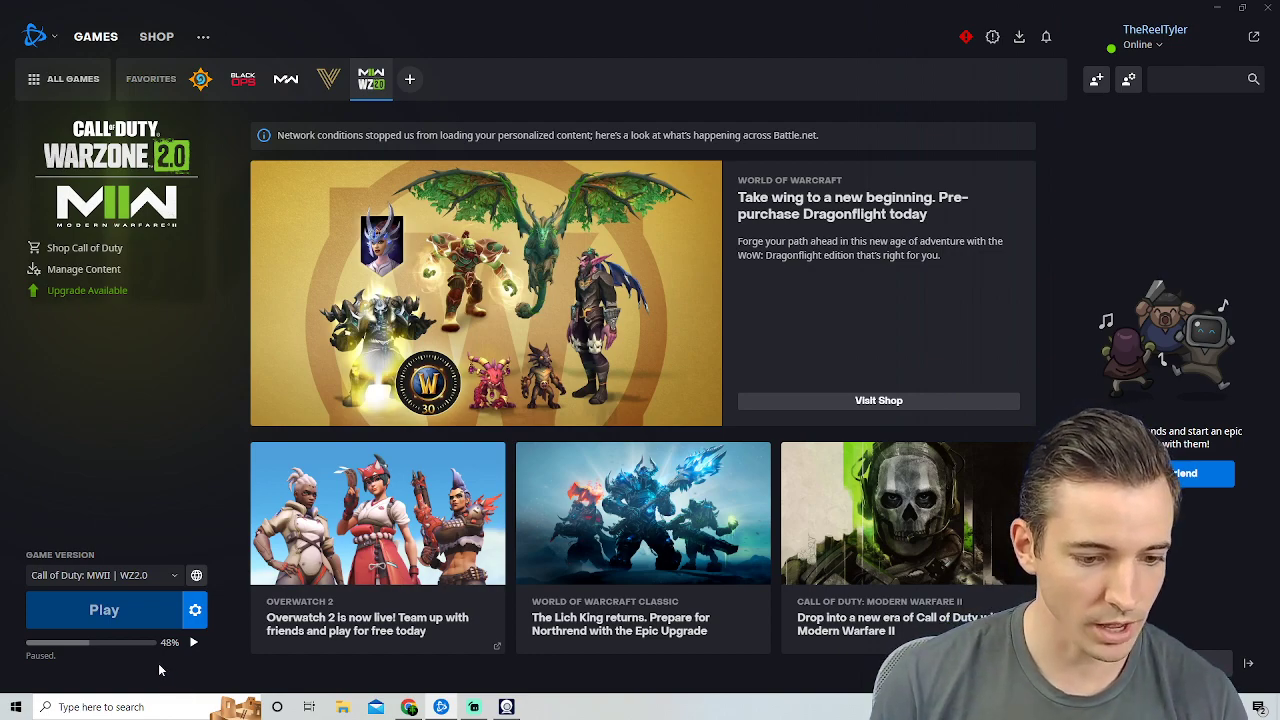
{"action": "mouse_move", "coordinate": [200, 670]}
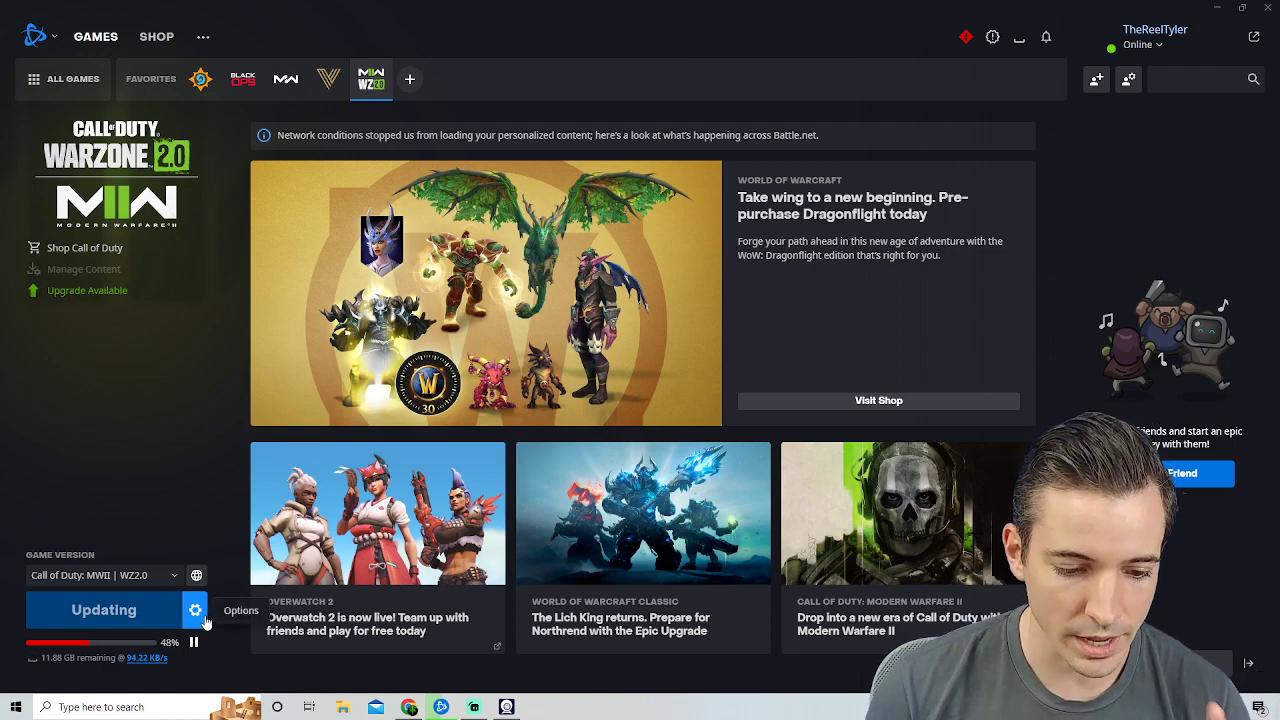
- Set the Latest Updates download limit in Game Settings > Downloads to 0 KB/s
{"action": "left_click", "coordinate": [196, 610]}
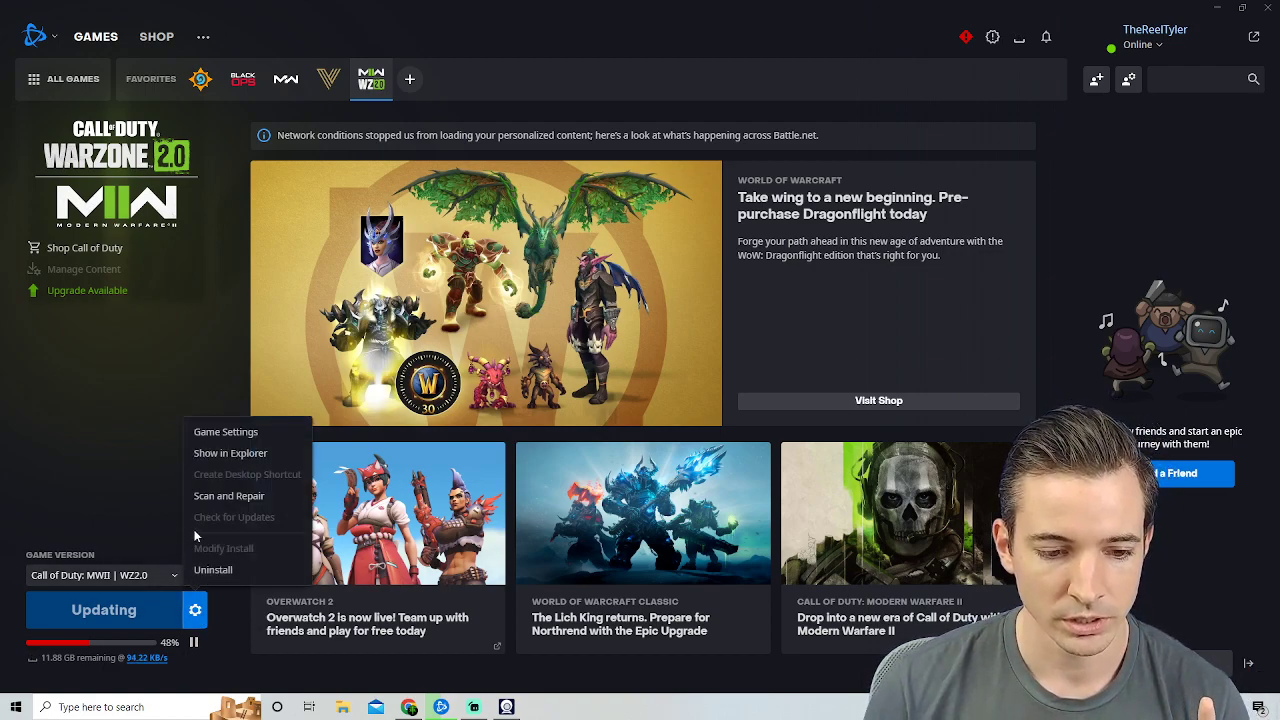
{"action": "mouse_move", "coordinate": [226, 431]}
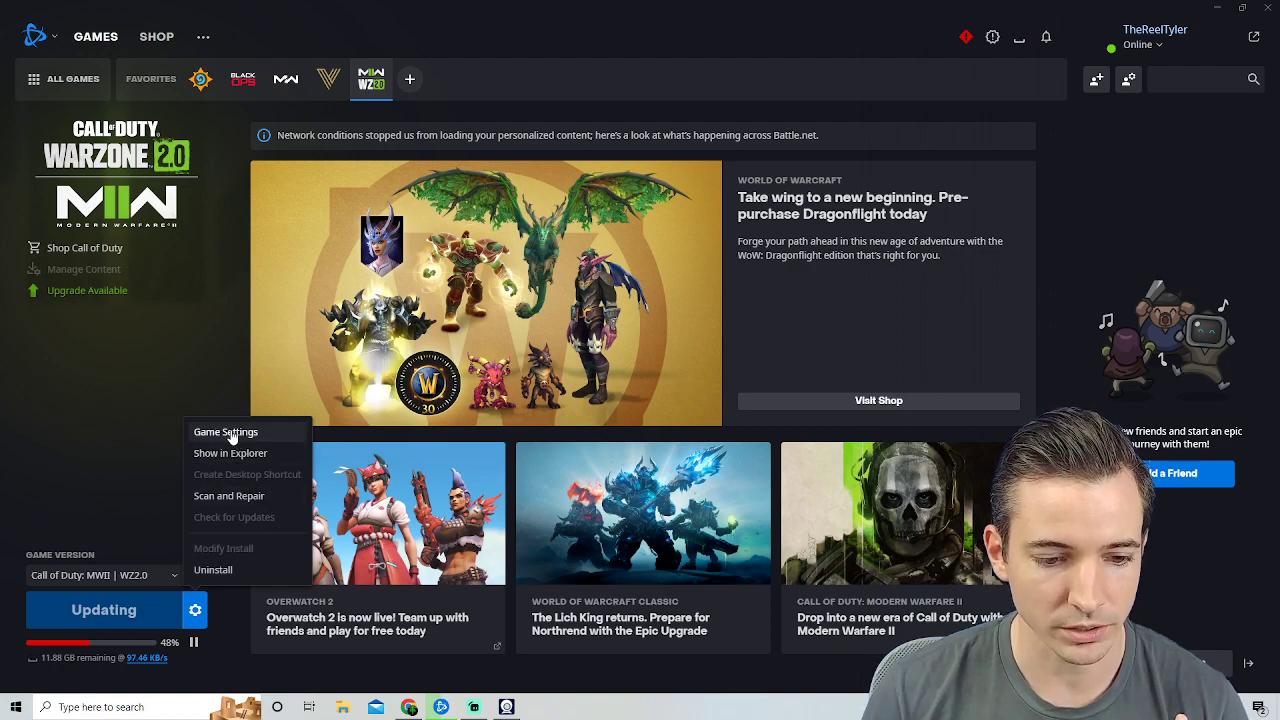
{"action": "left_click", "coordinate": [226, 431]}
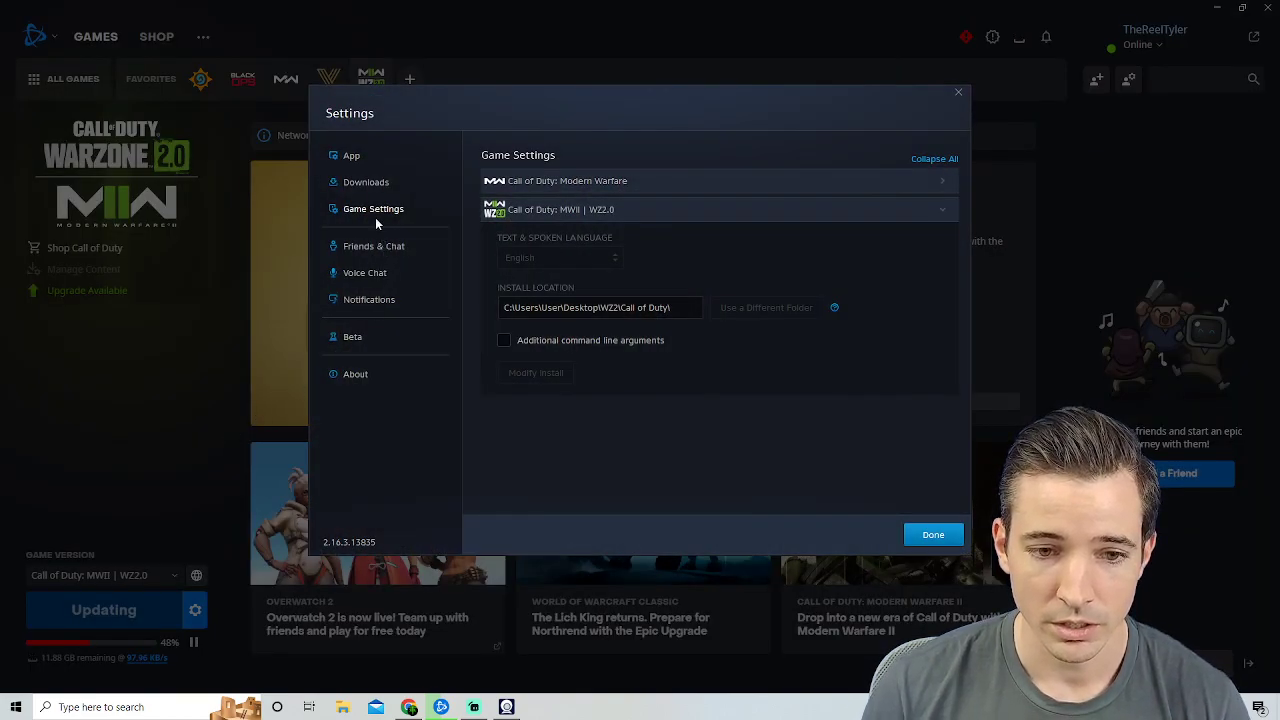
{"action": "left_click", "coordinate": [366, 182]}
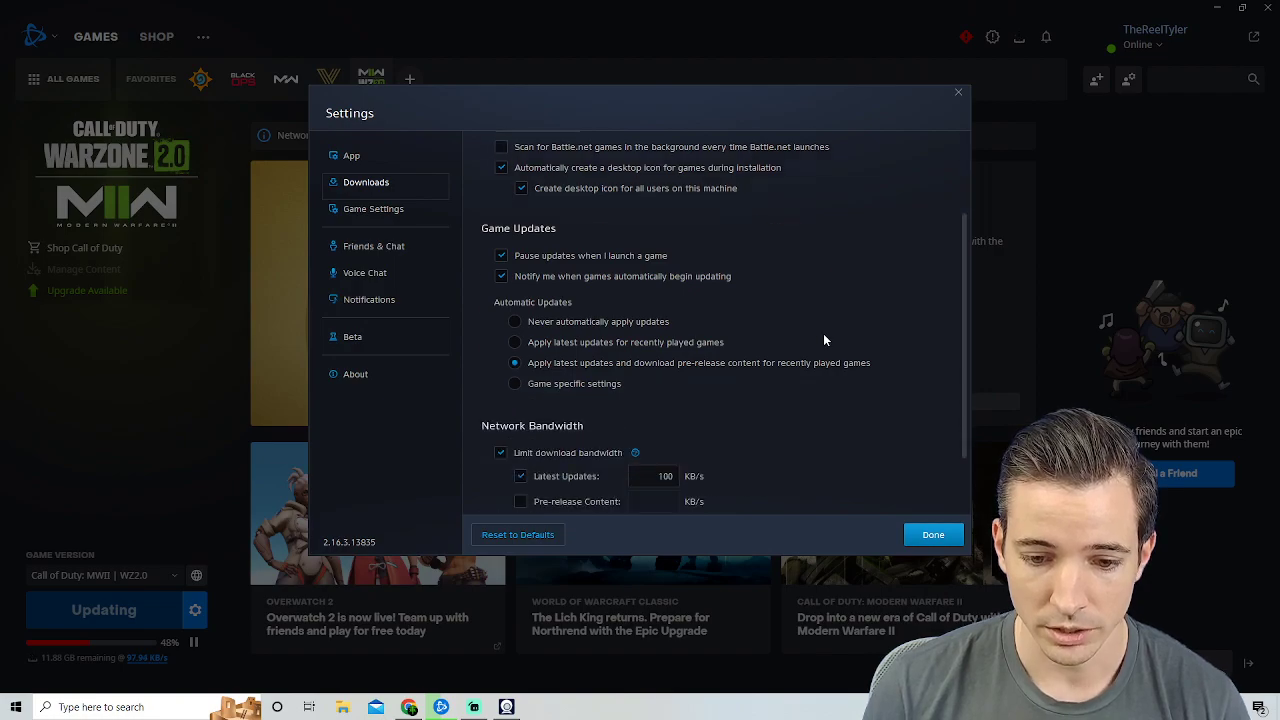
{"action": "scroll", "scroll_direction": "down", "scroll_amount": 3}
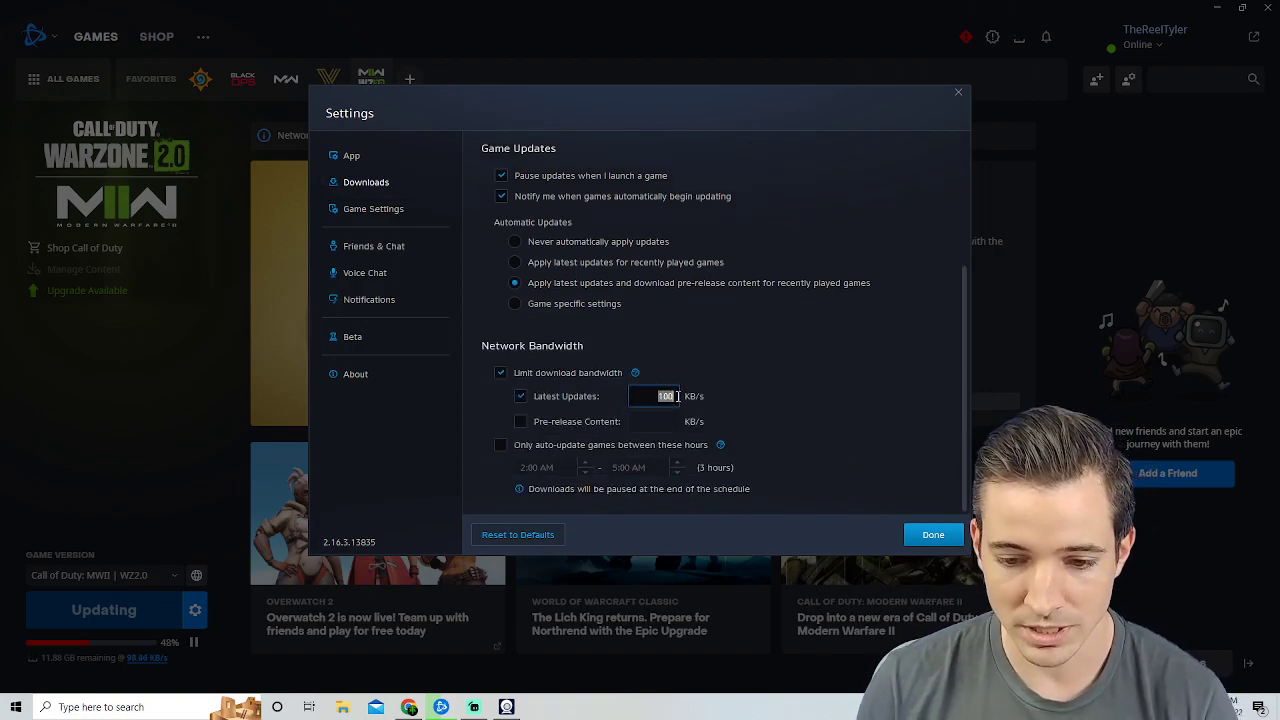
{"action": "type", "text": "0"}
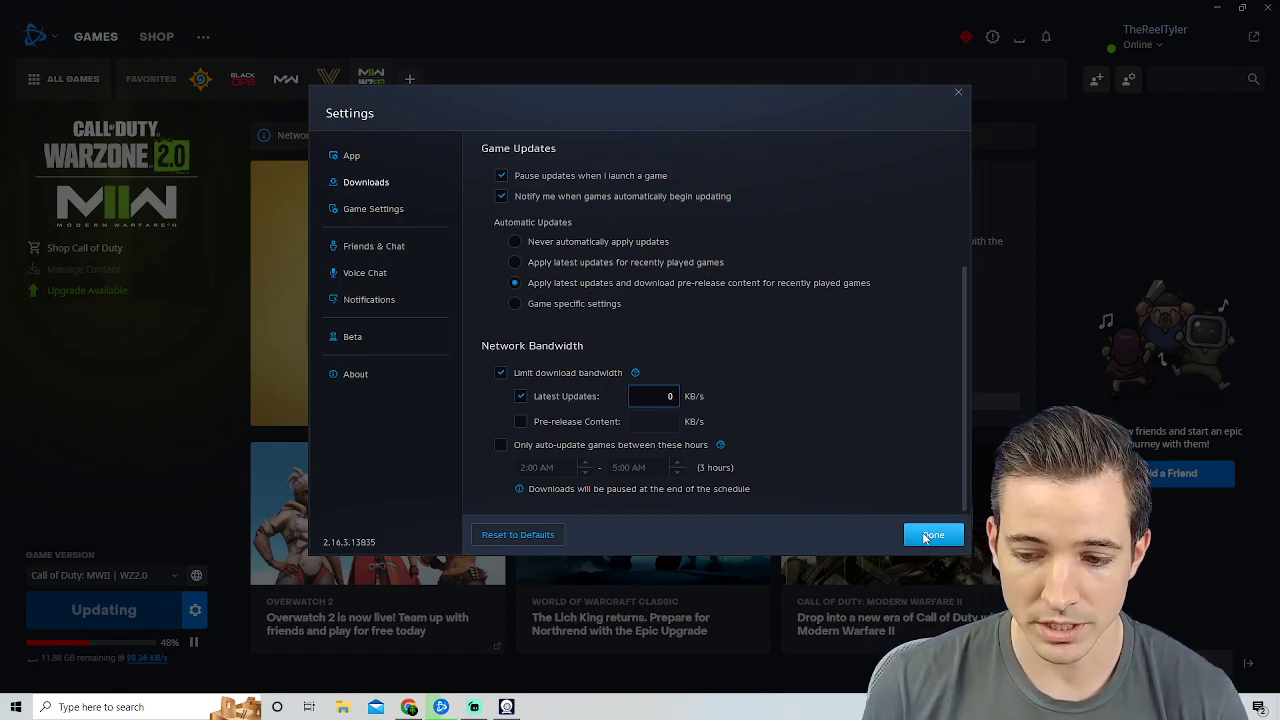
{"action": "left_click", "coordinate": [932, 534]}
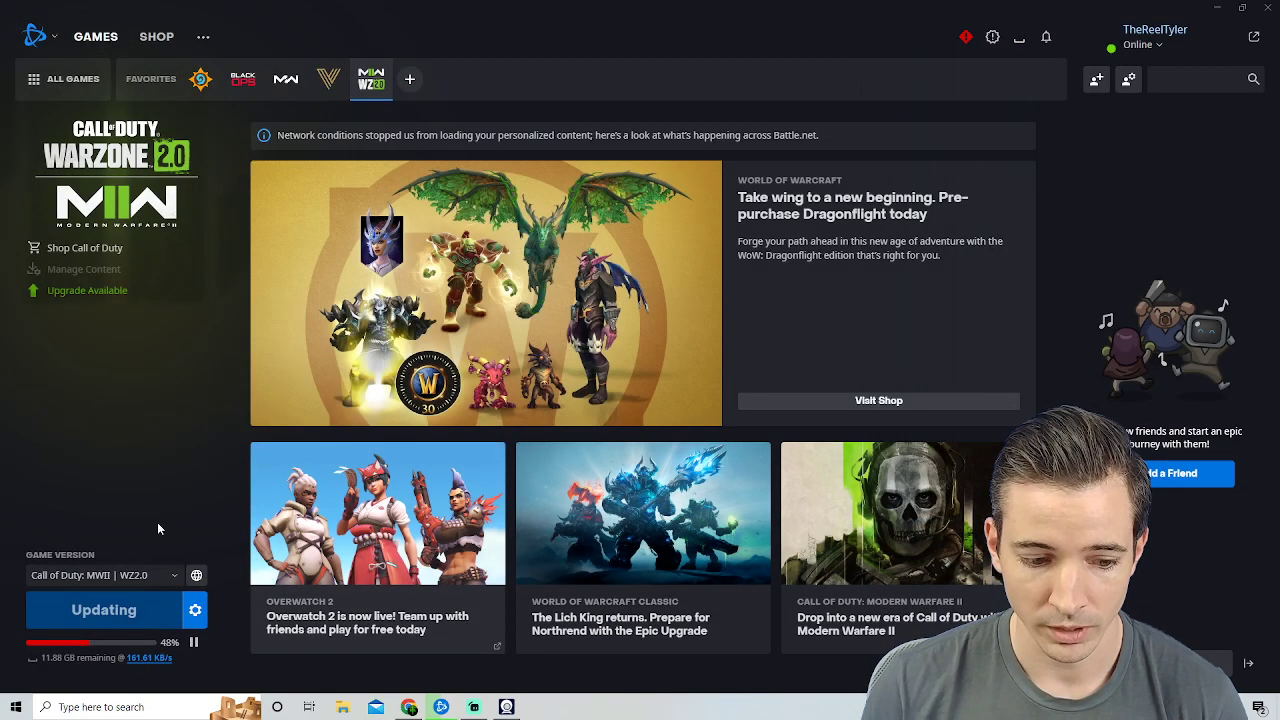